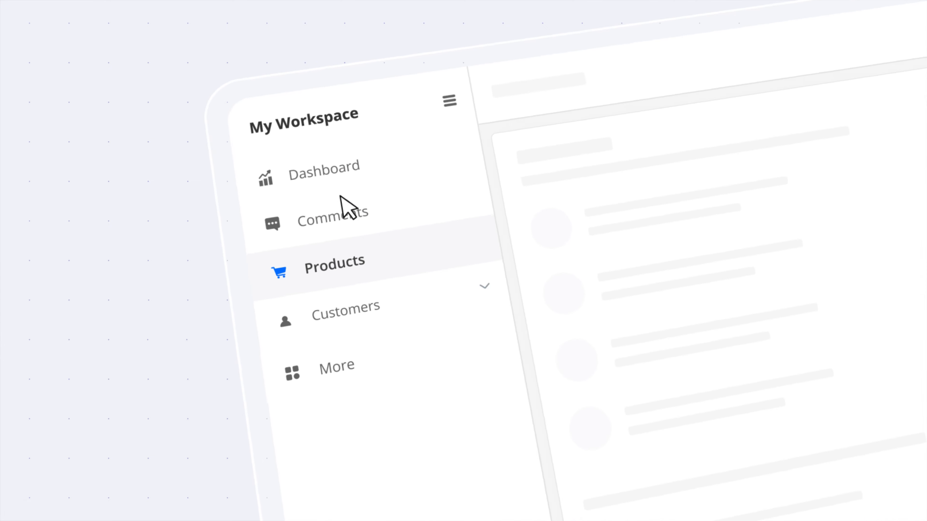
# Step through the workspace comments, central database list and manager dashboard sidebar demos.
pyautogui.click(332, 221)
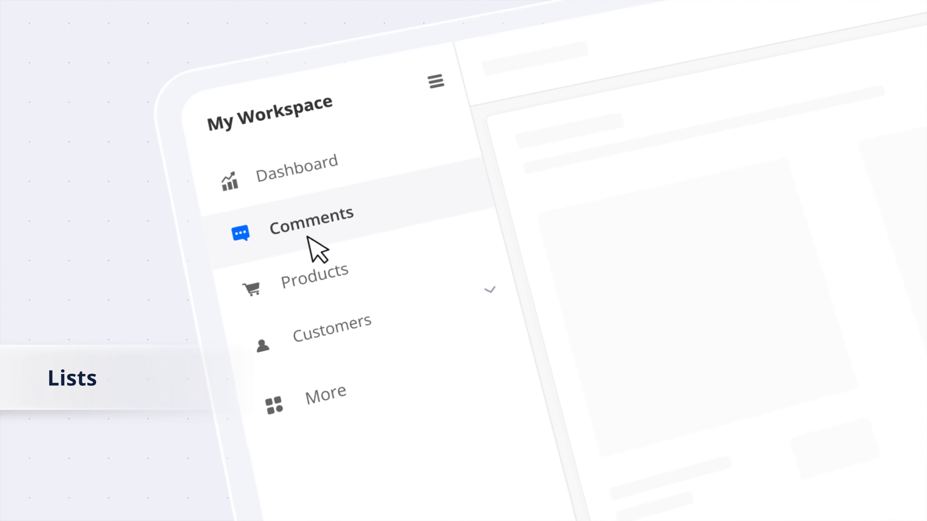
pyautogui.click(331, 322)
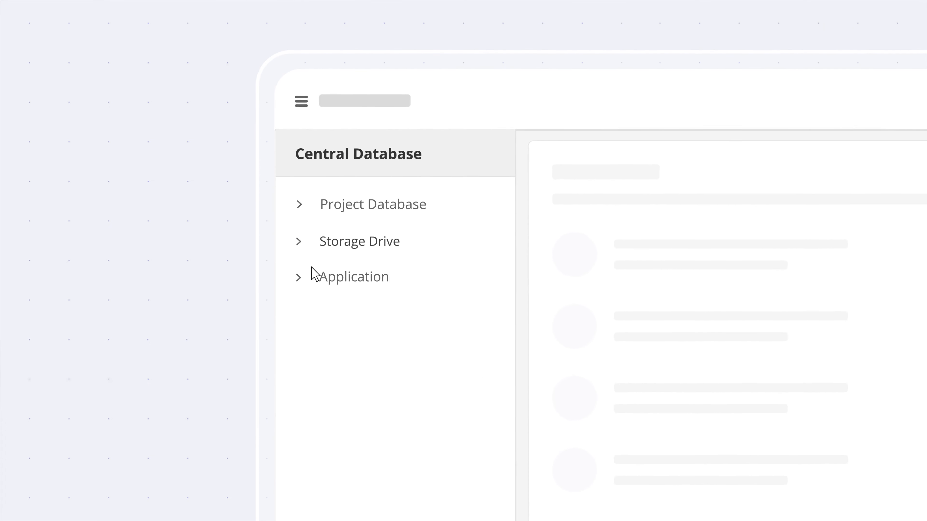
pyautogui.click(358, 240)
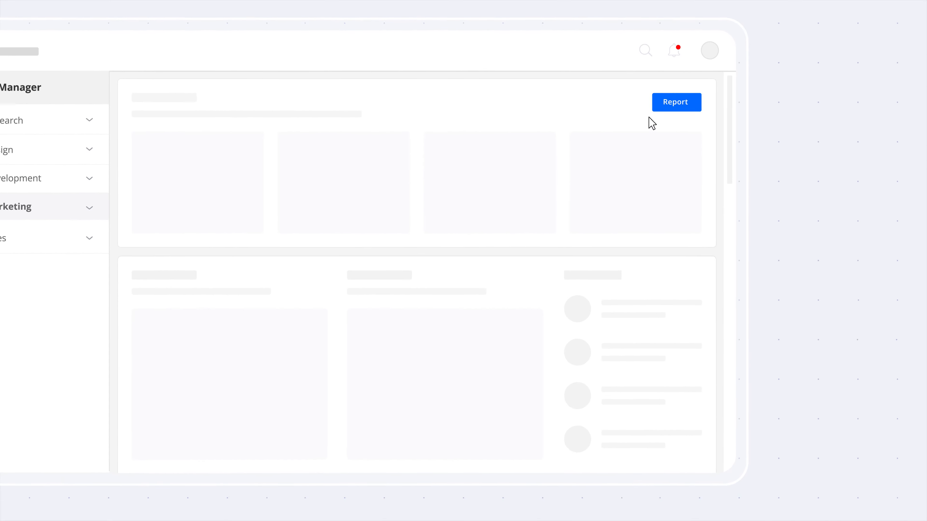
# Show the push-style navigation, then collapse the sidebar to its icons-only view.
pyautogui.click(676, 102)
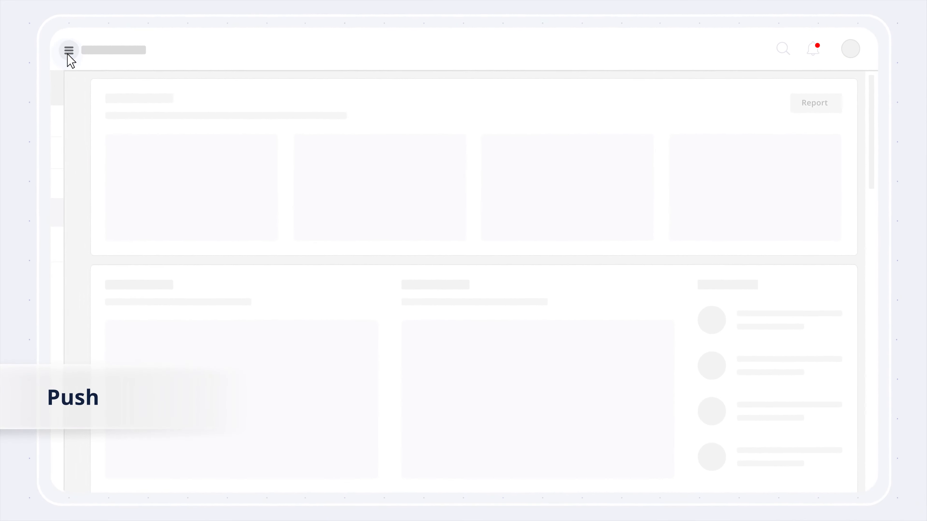
pyautogui.click(69, 49)
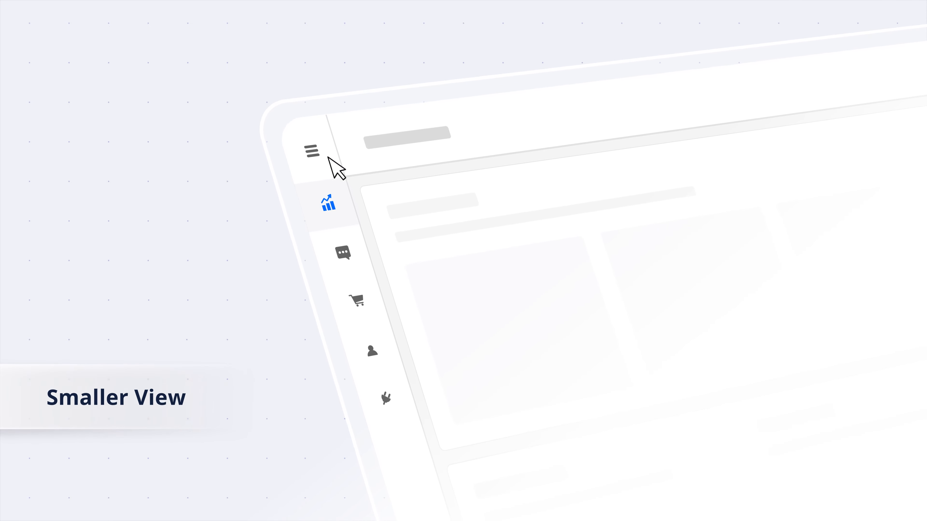
# Show the purple-themed Overview/Work Orders sidebar and run the code snippet panel.
pyautogui.click(311, 150)
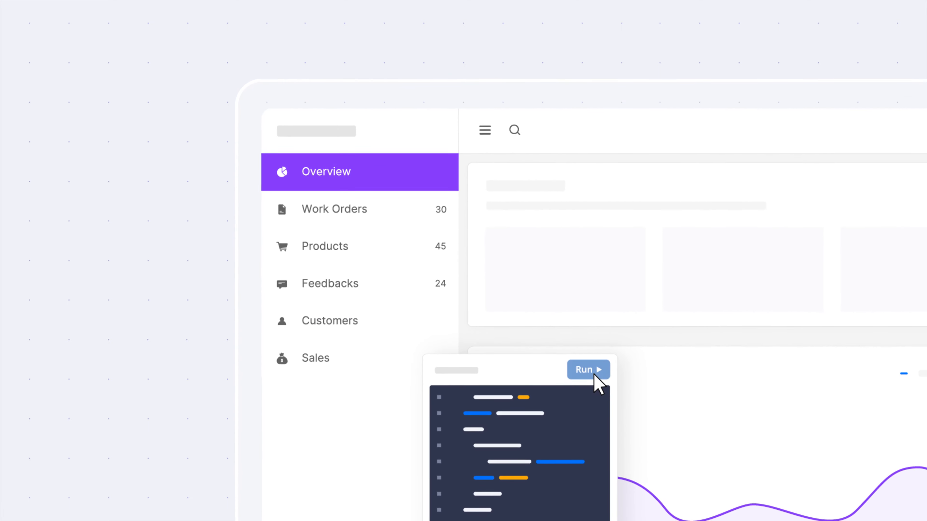
pyautogui.click(588, 370)
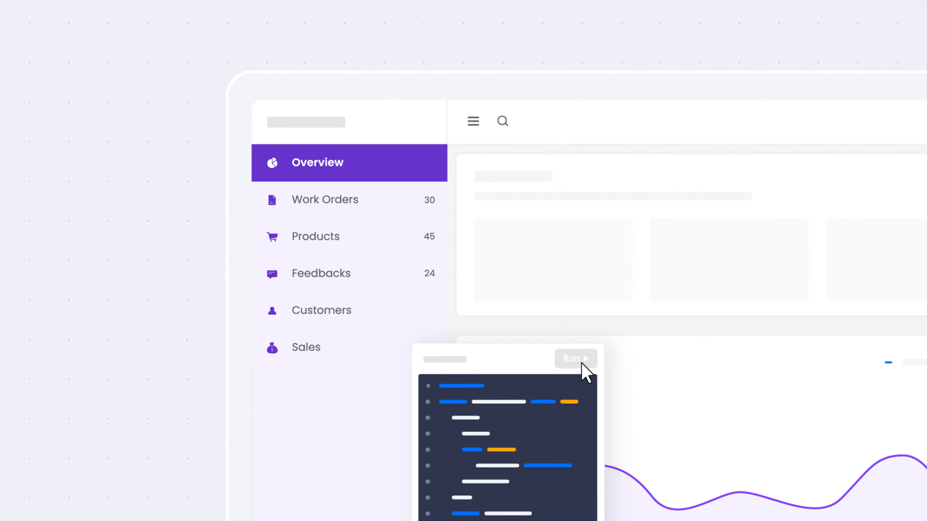